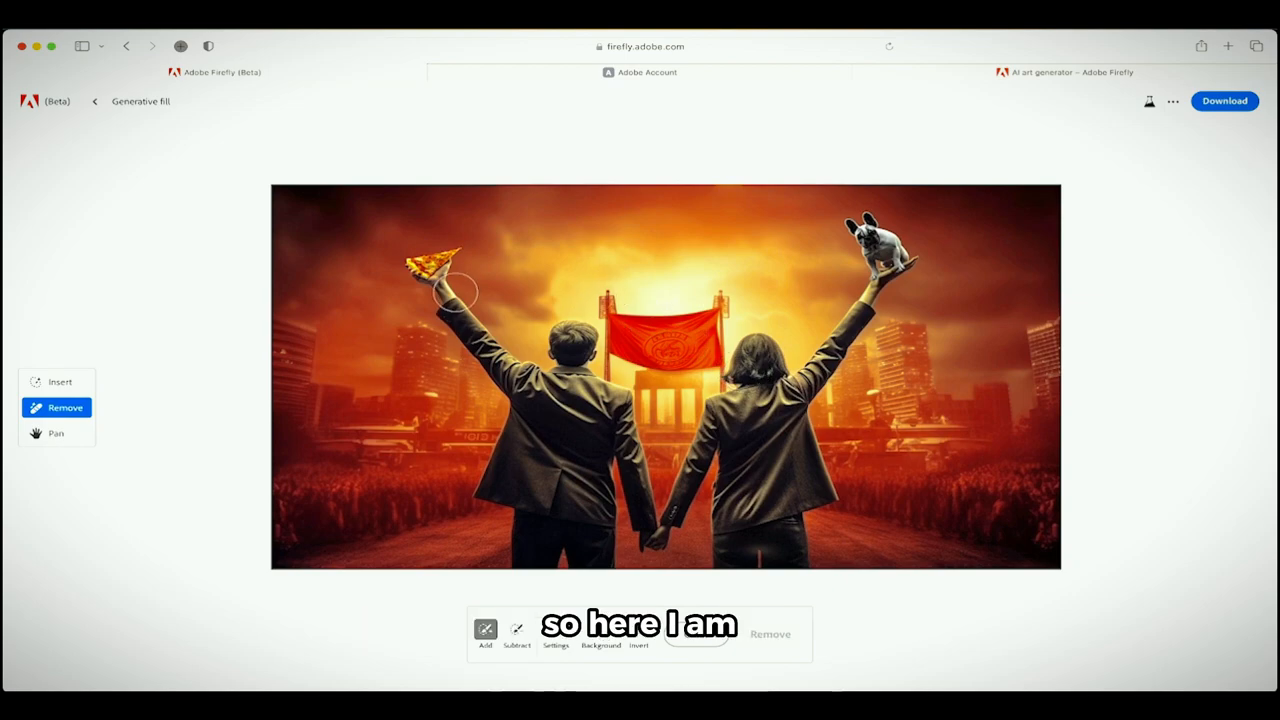
mouse_move(758, 272)
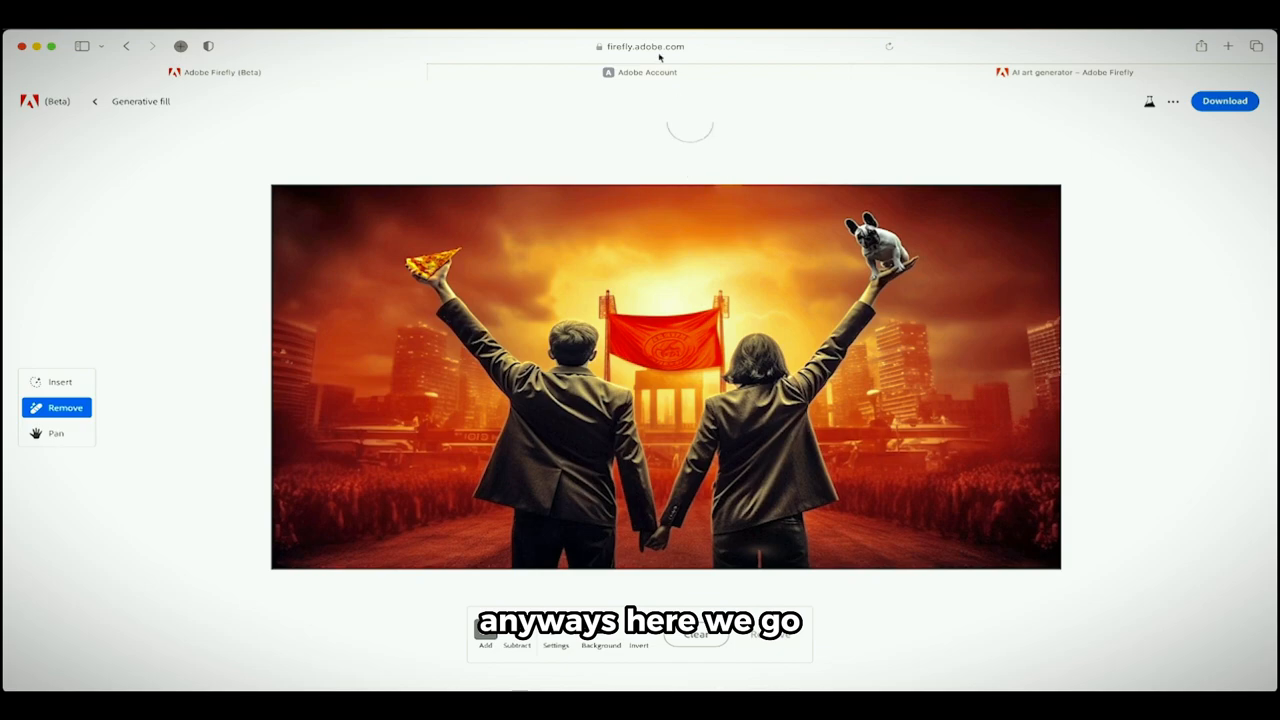
Switch to the Adobe Account tab showing the free membership overview and upgrade offer.
left_click(648, 72)
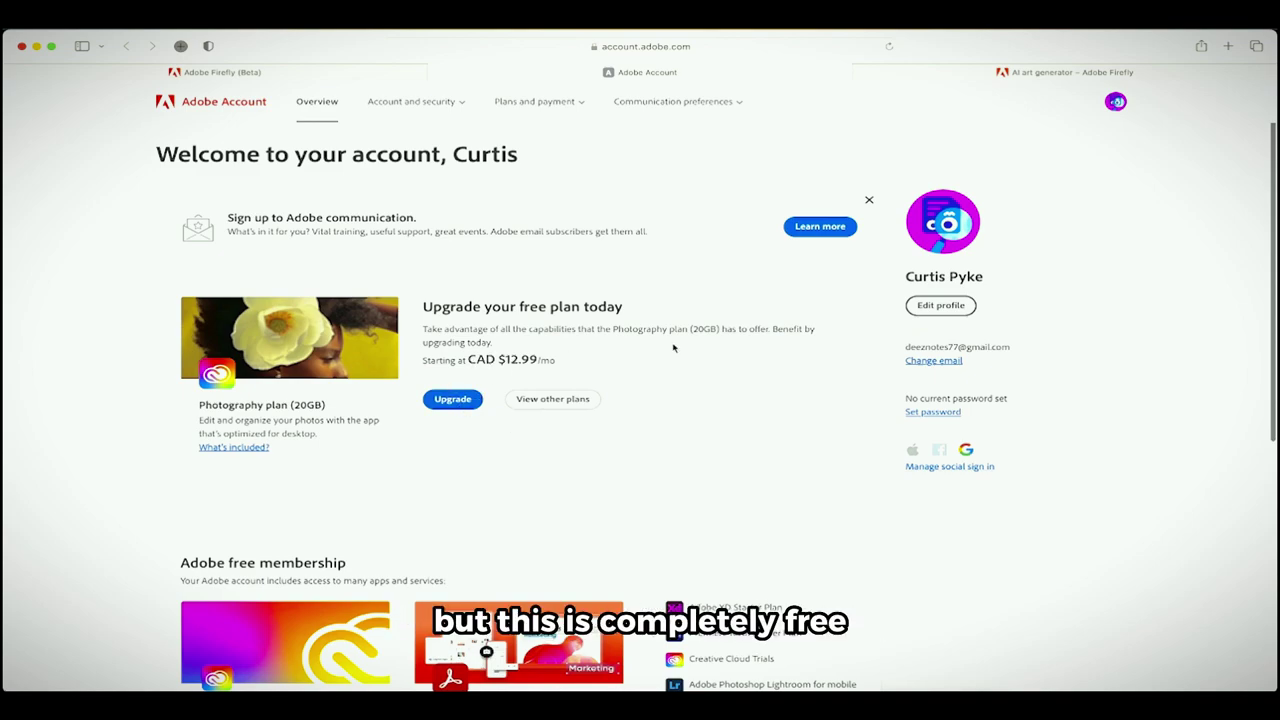
mouse_move(700, 320)
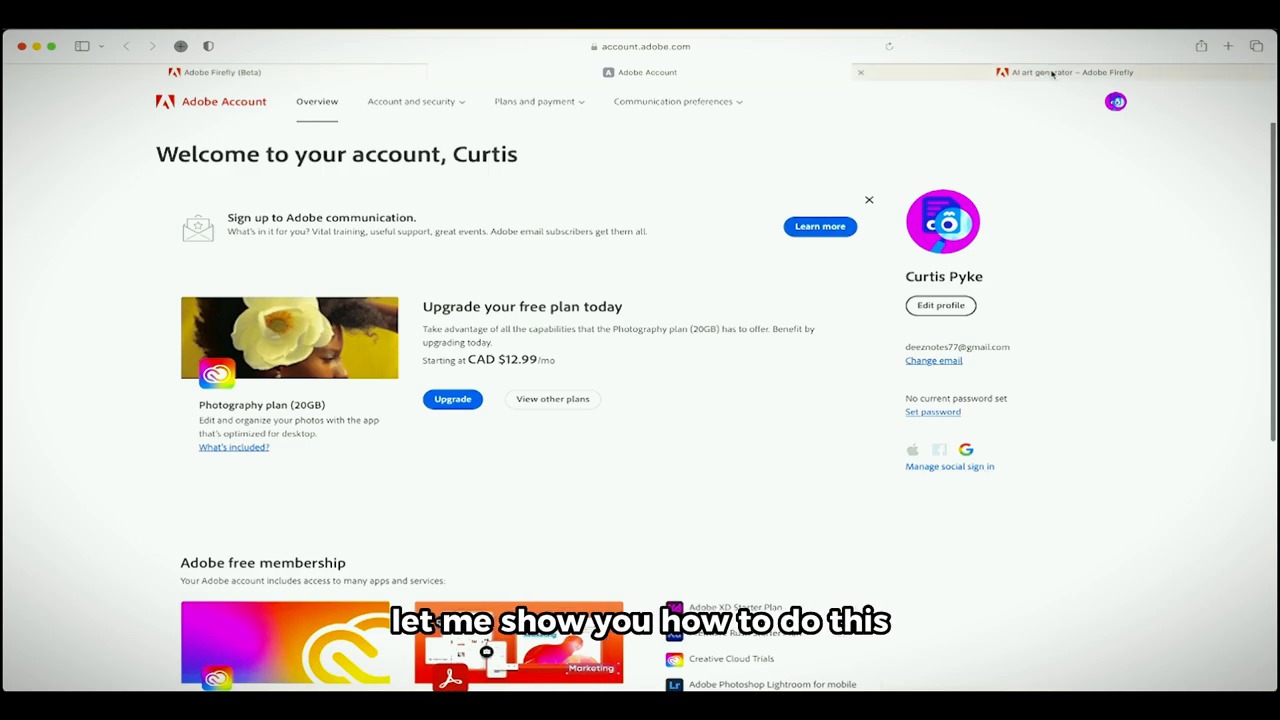
Switch to the adobe.com tab showing the Meet Adobe Firefly product page.
left_click(1058, 72)
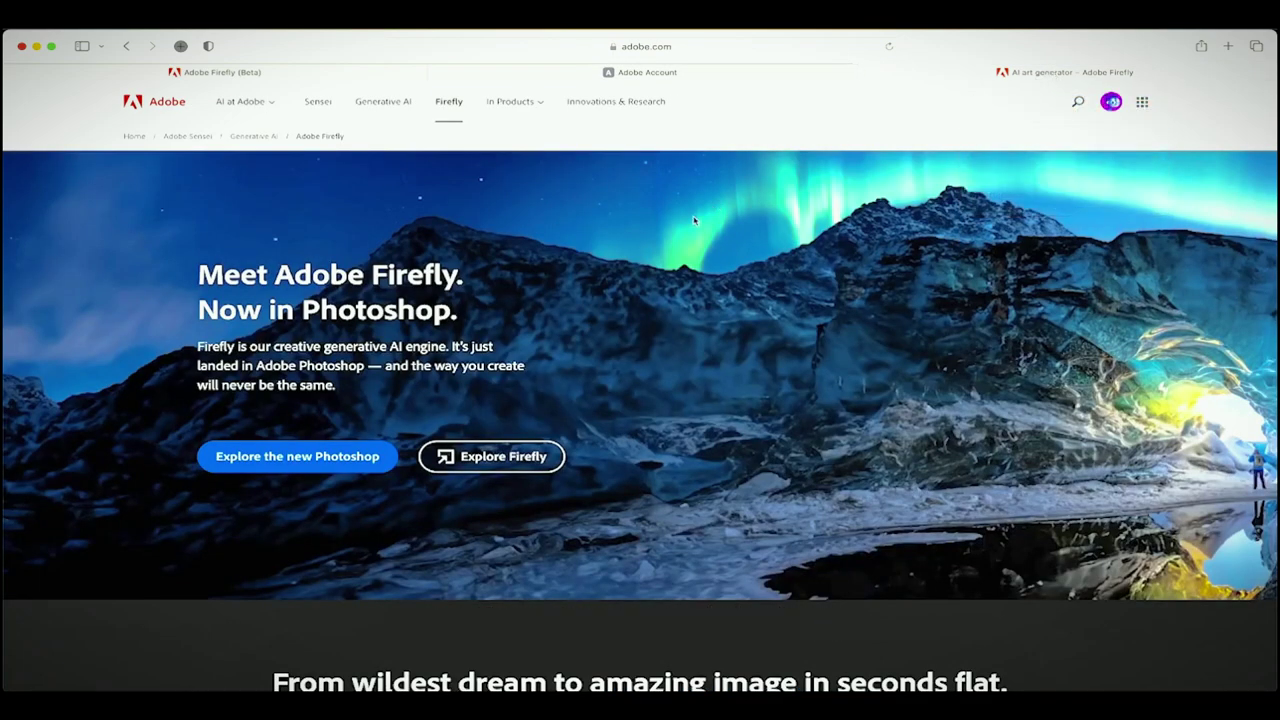
left_click(640, 46)
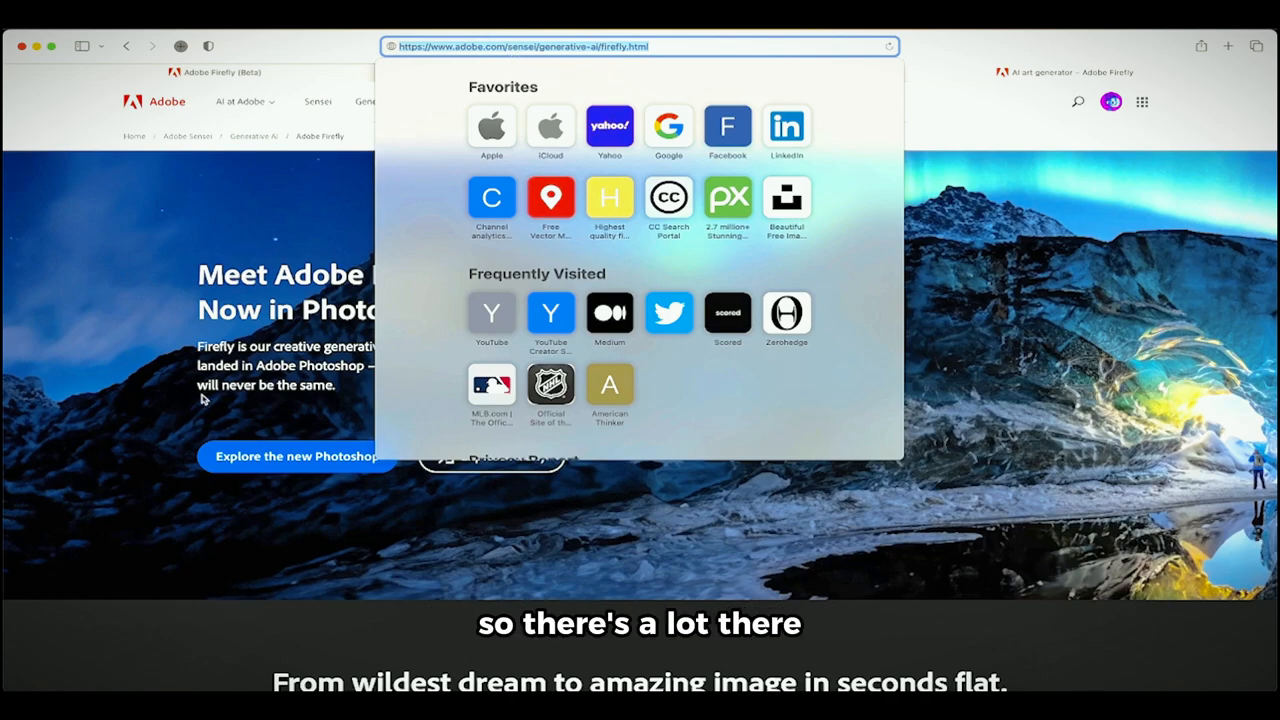
mouse_move(956, 68)
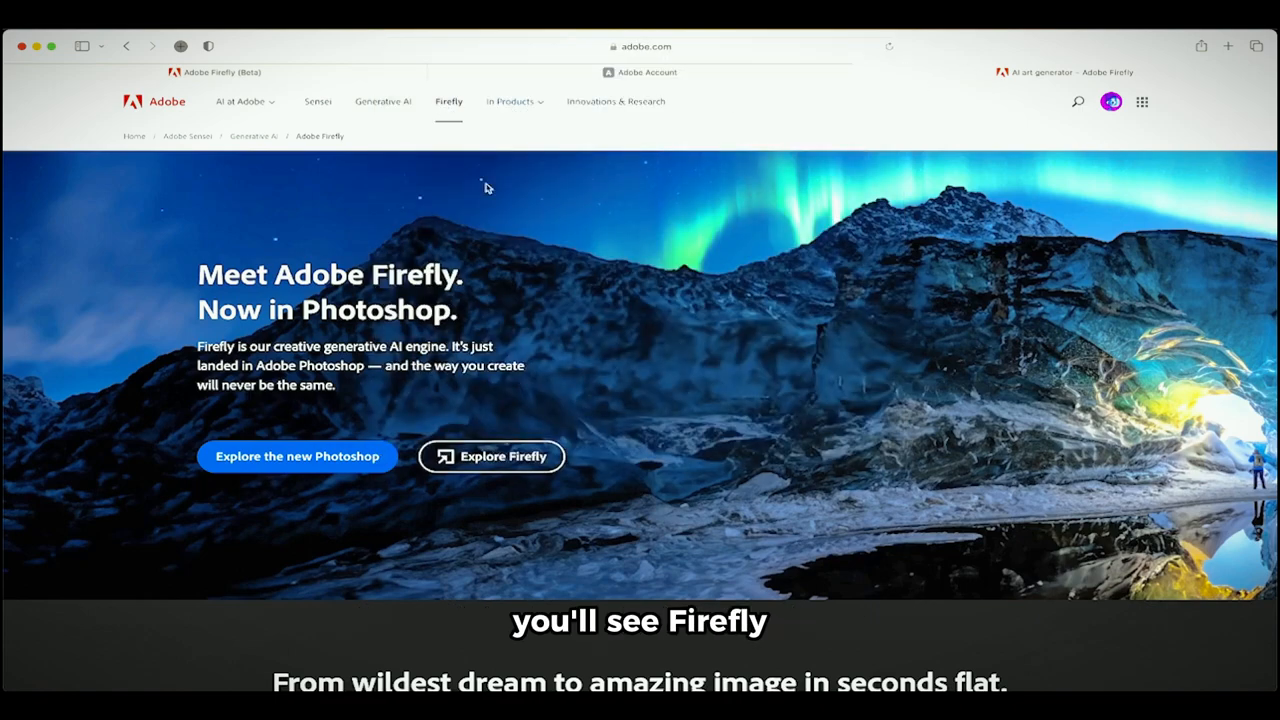
mouse_move(482, 460)
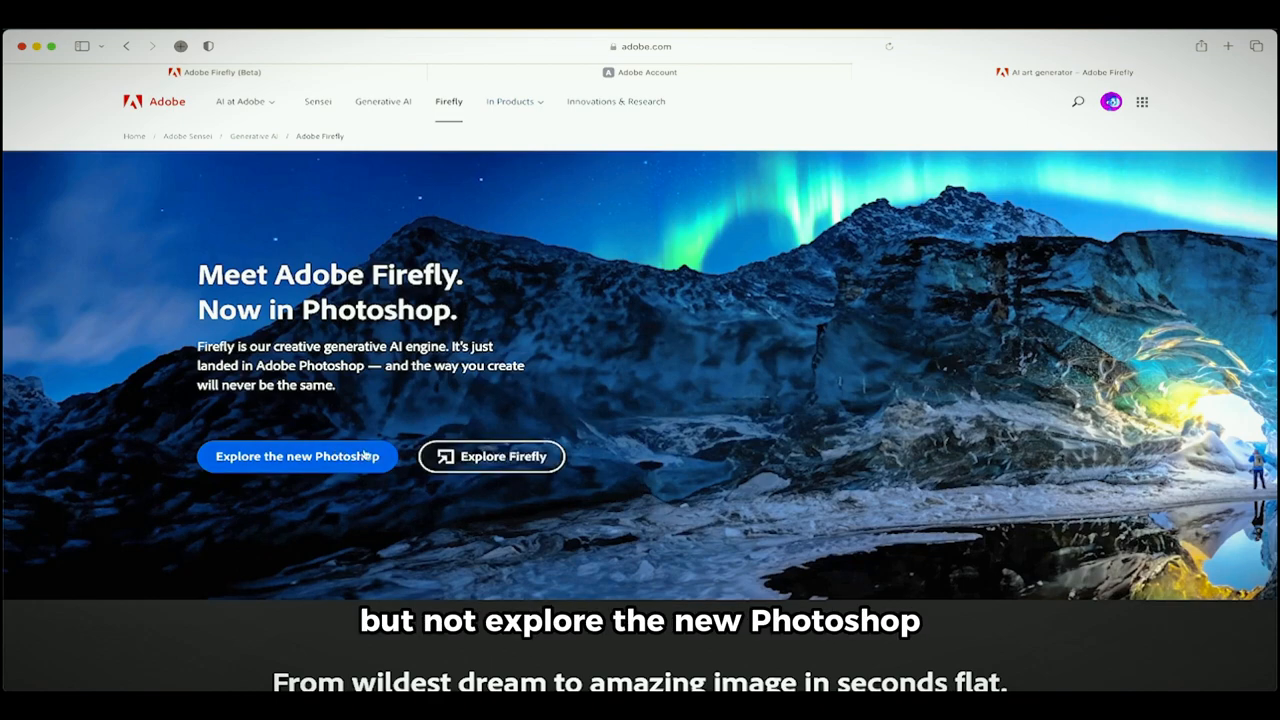
Enter the Firefly web app and reach the Try these out features section.
left_click(492, 456)
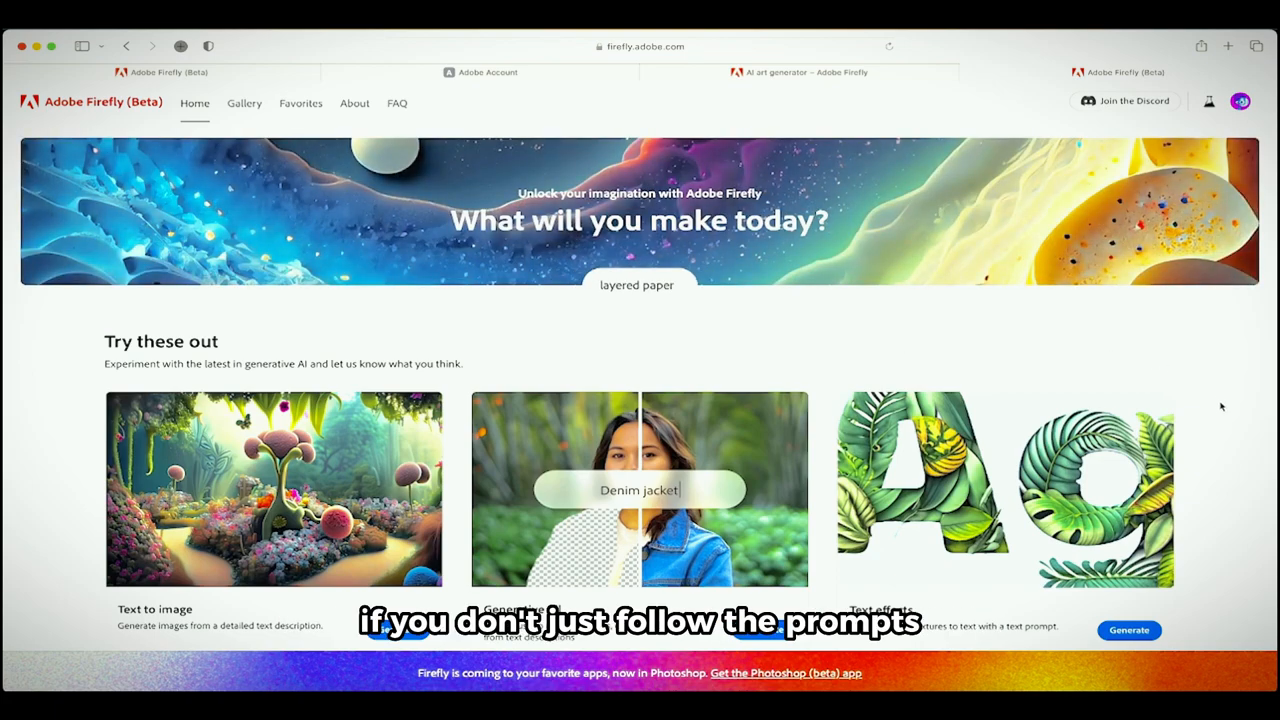
scroll("down", 3)
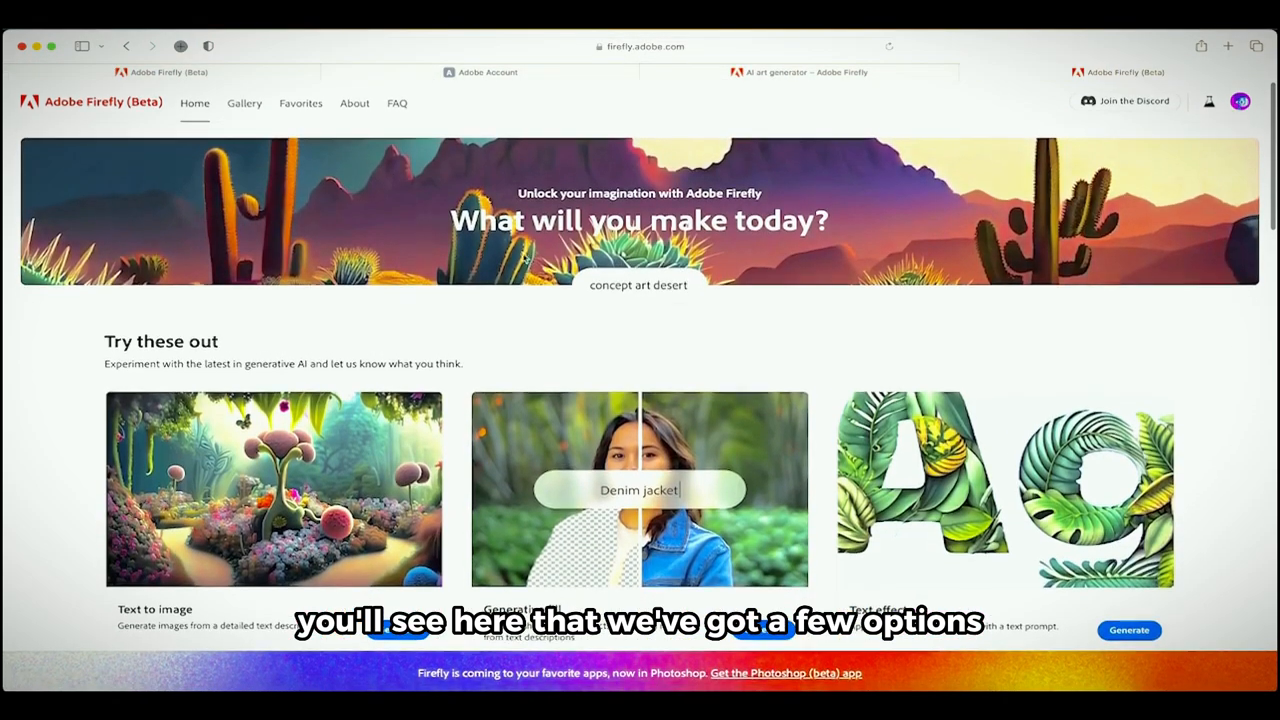
scroll("down", 3)
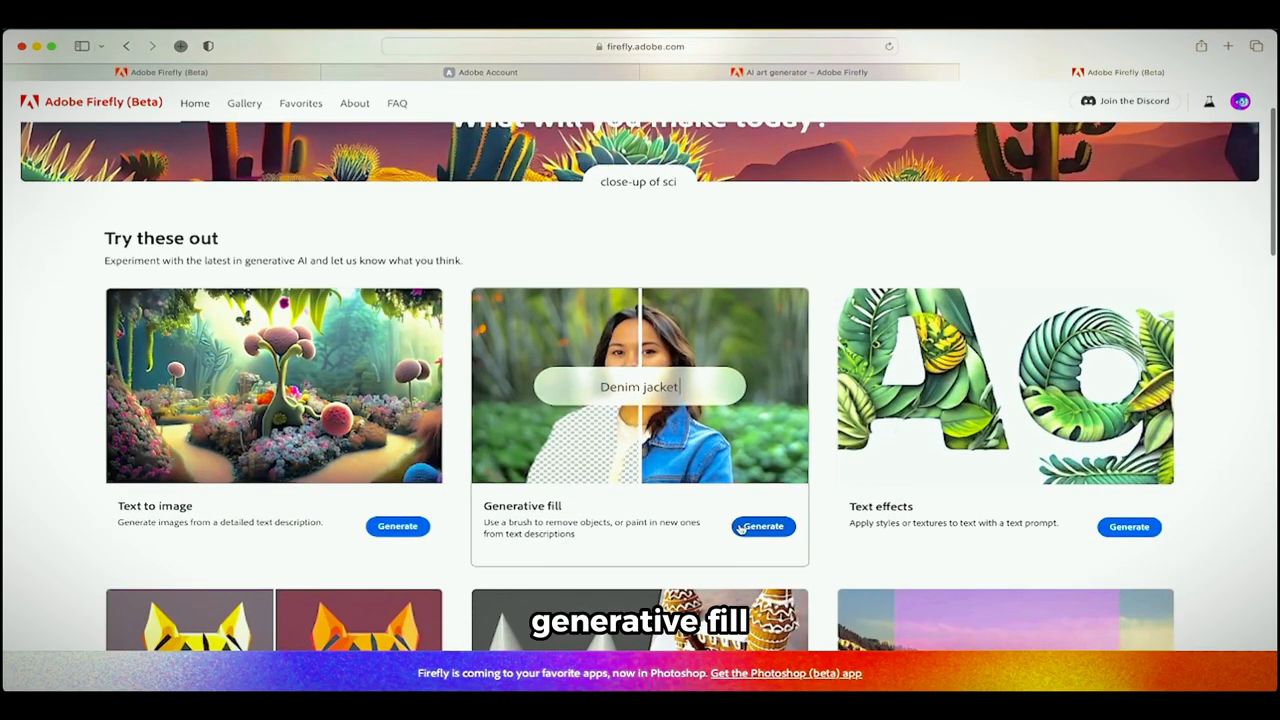
Launch Generative Fill and upload the photo of two people with raised arms.
left_click(764, 528)
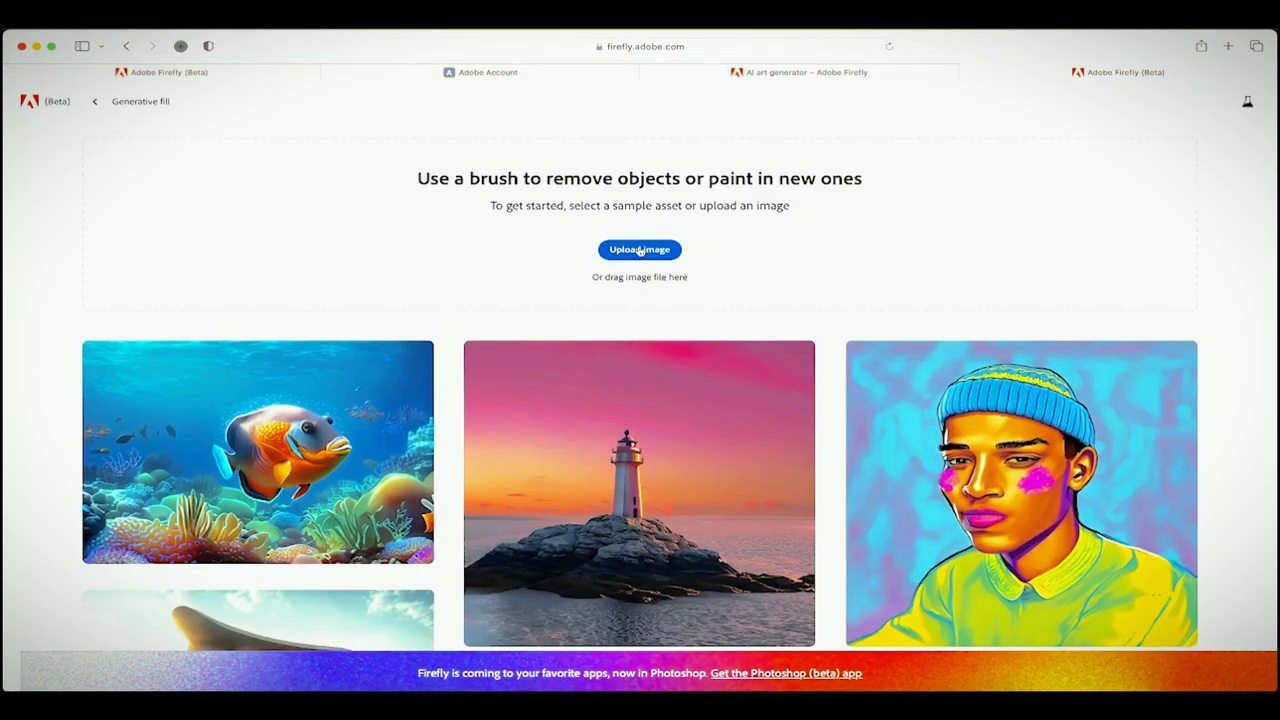
scroll("down", 3)
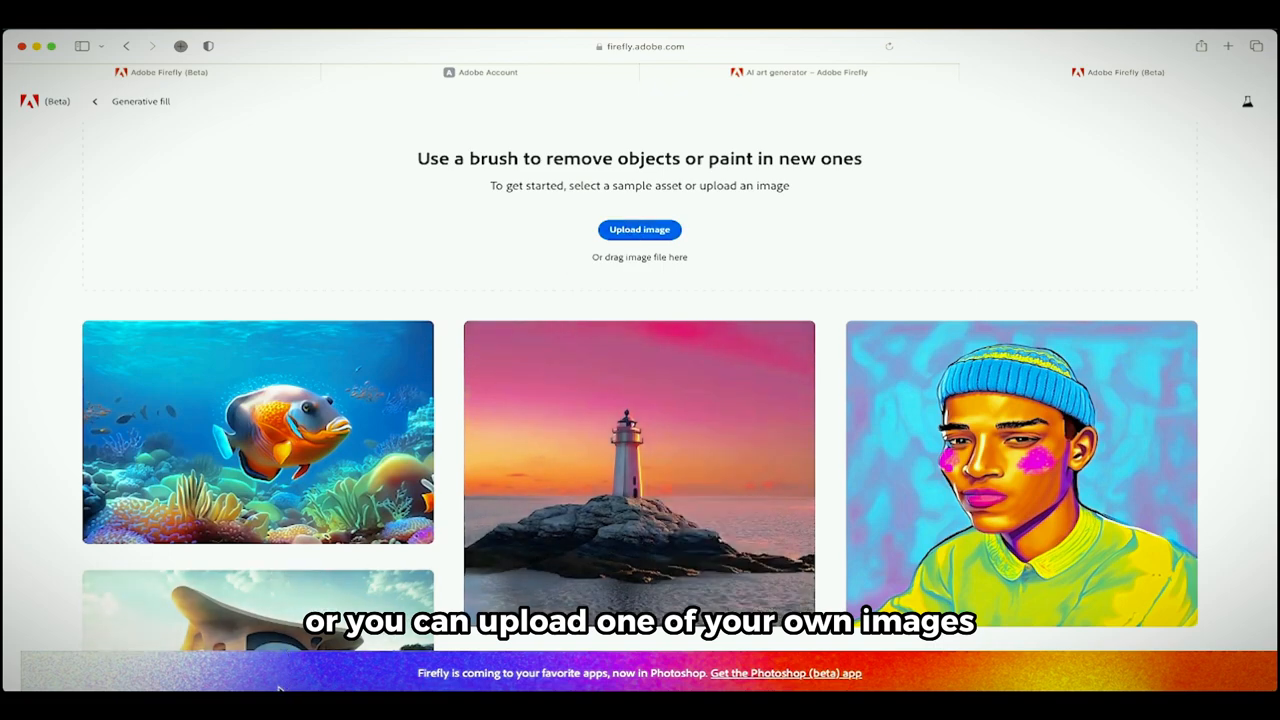
left_click(640, 228)
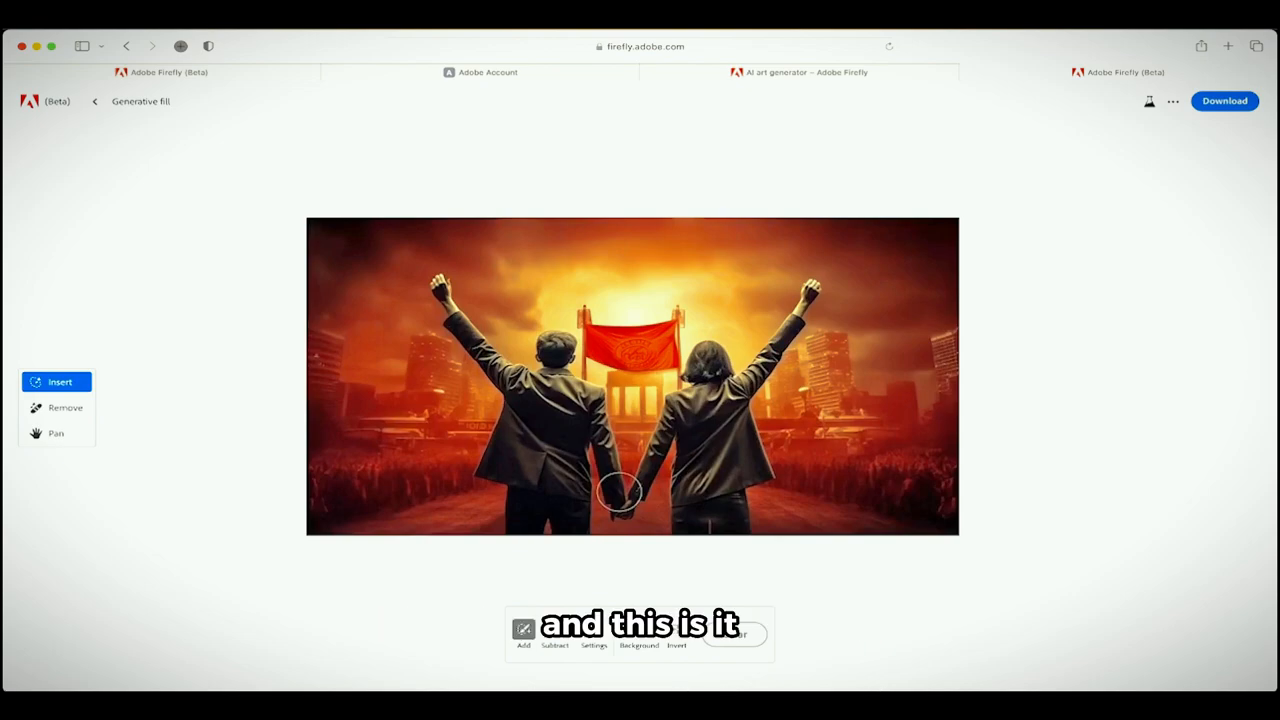
mouse_move(188, 368)
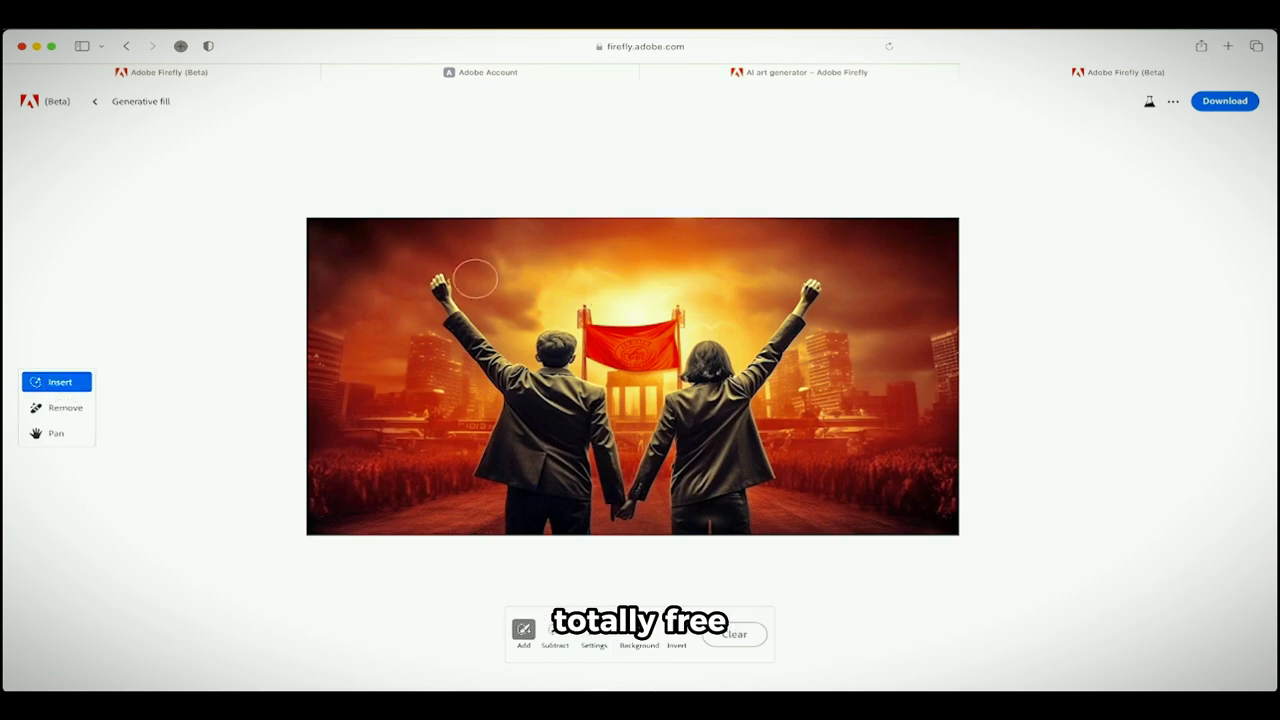
mouse_move(806, 278)
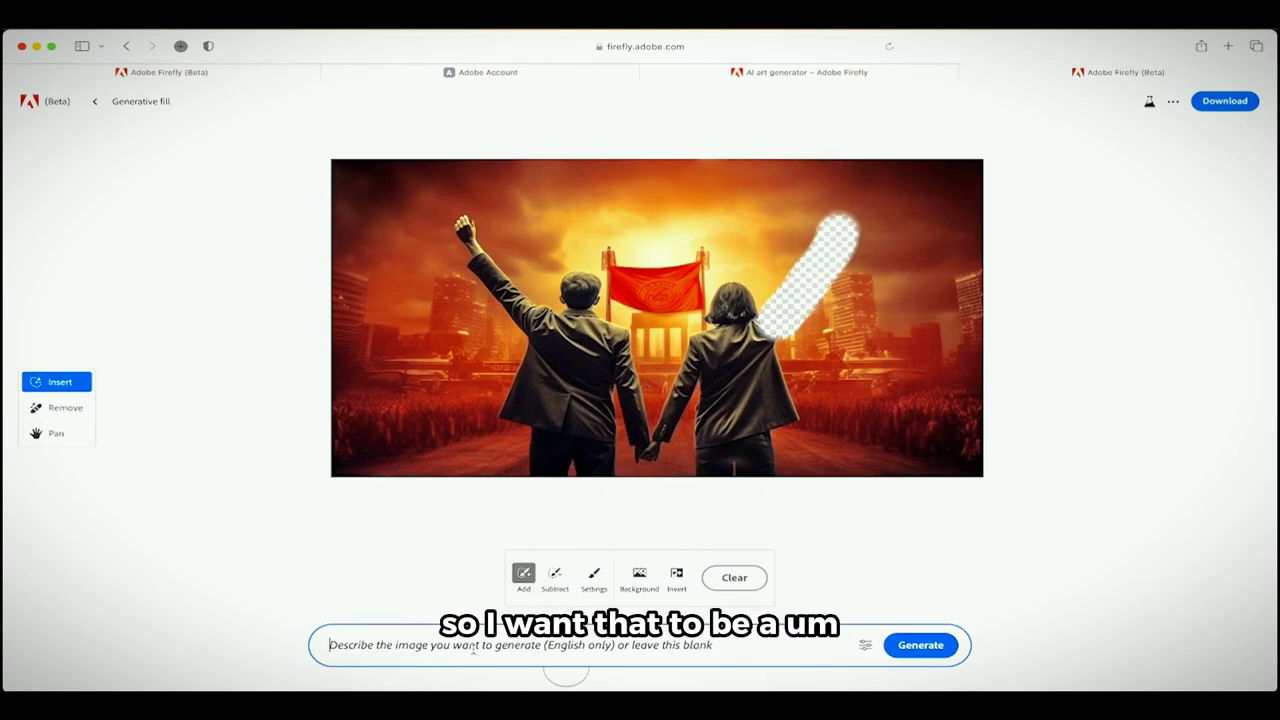
Begin the 'a hotdog' prompt for the brushed area over the raised fist.
type("a hotdog")
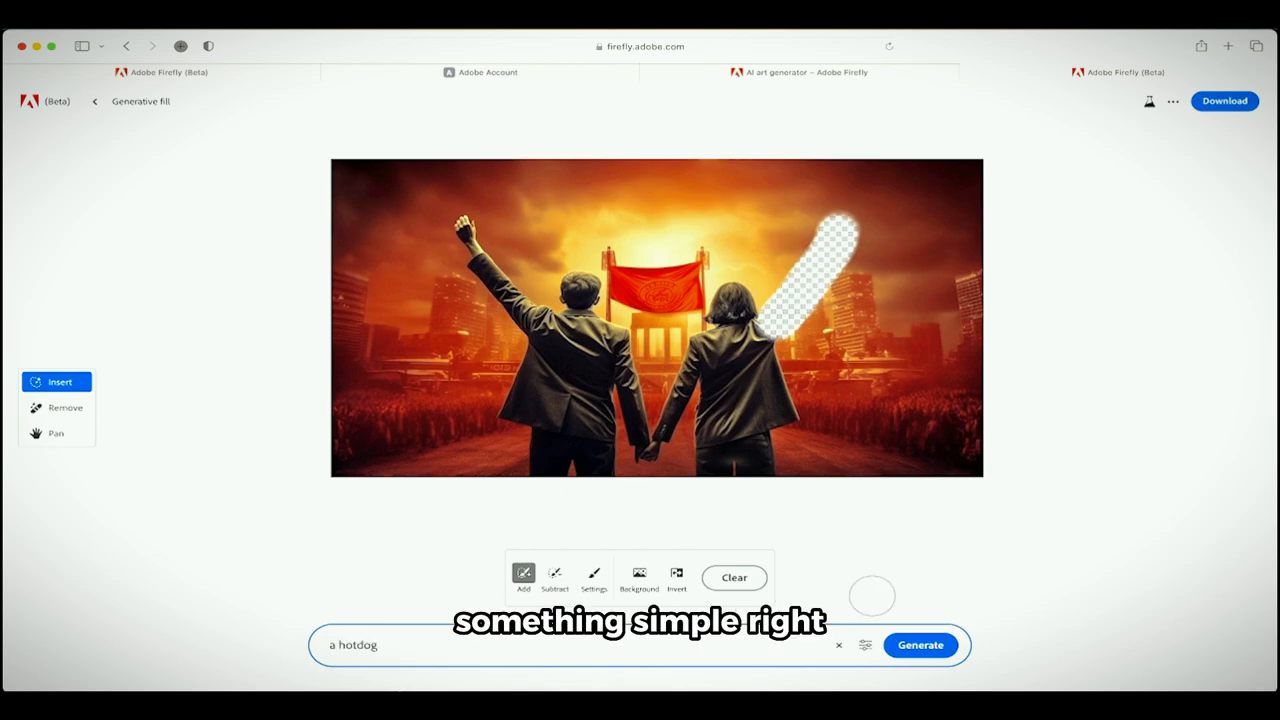
left_click(920, 644)
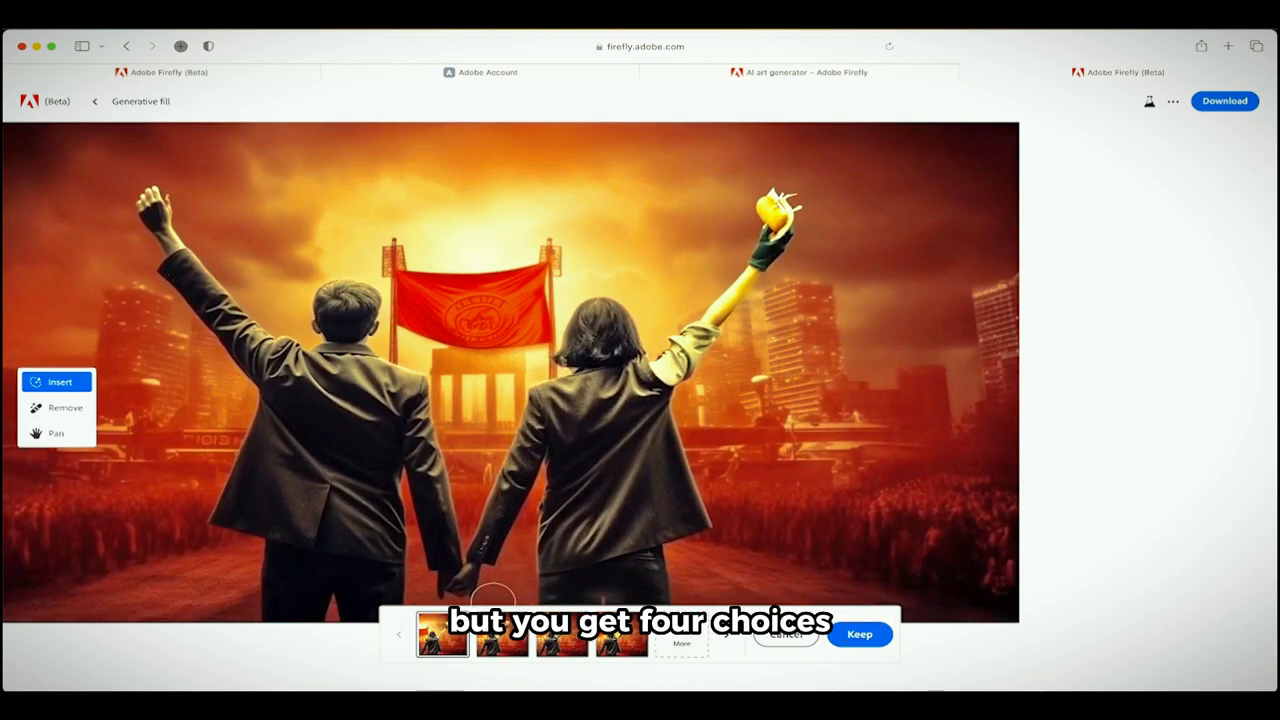
left_click(492, 646)
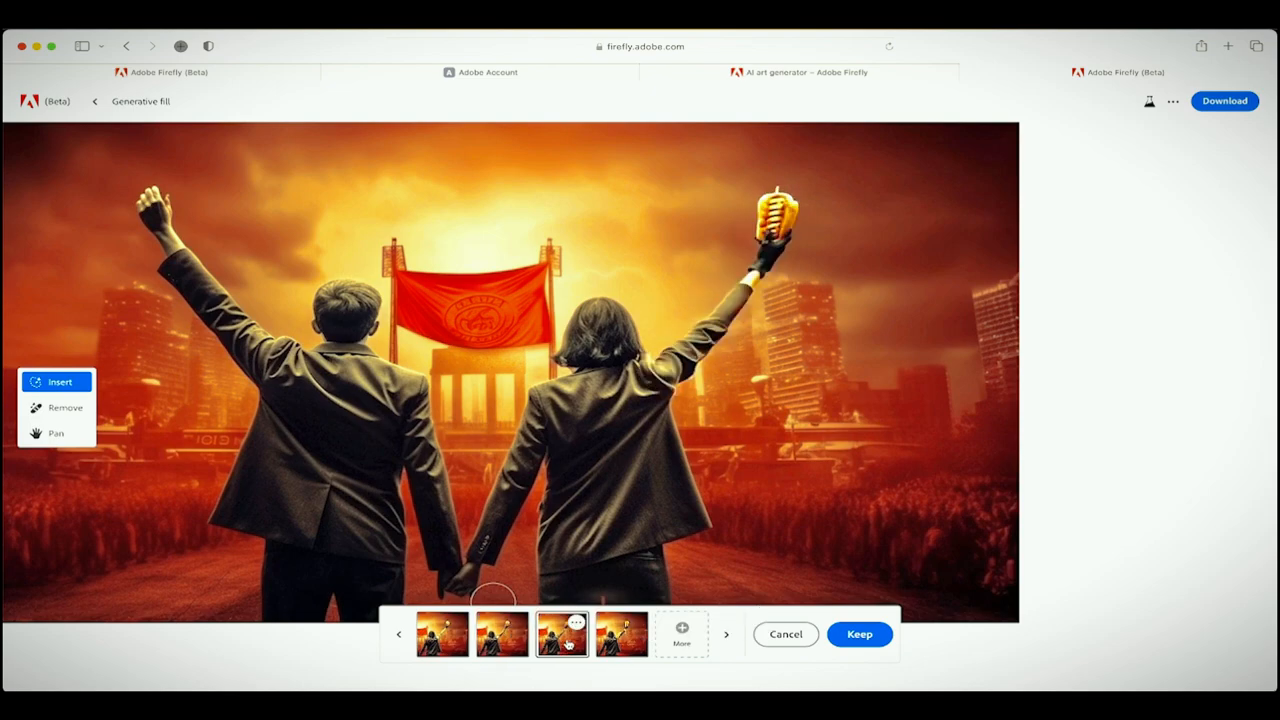
left_click(612, 634)
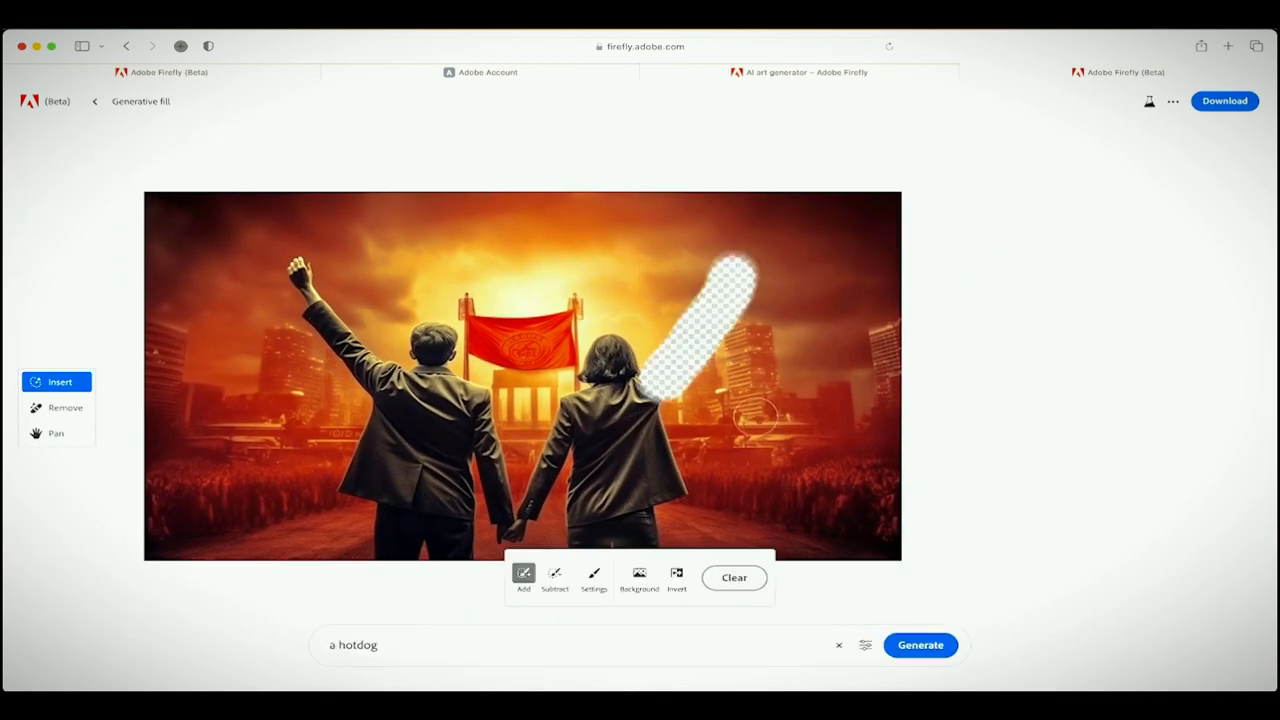
left_click(734, 576)
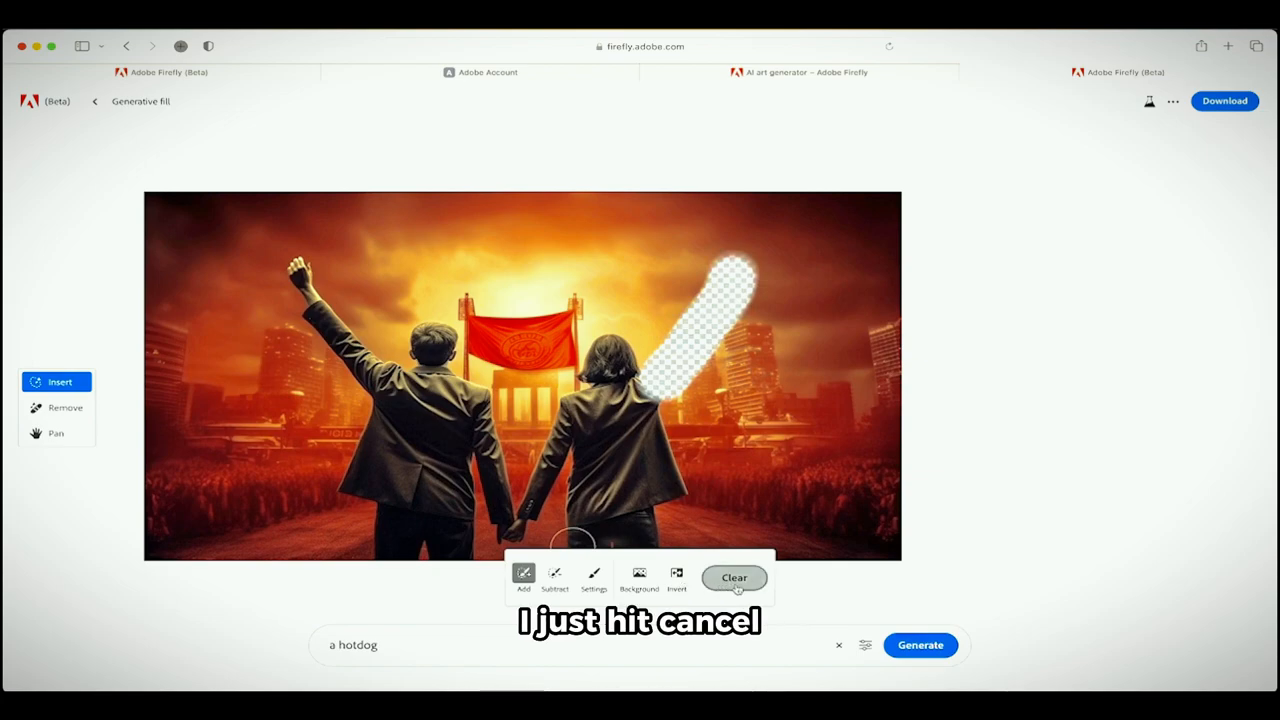
Clear the insert area and select the background behind the two people.
left_click(734, 576)
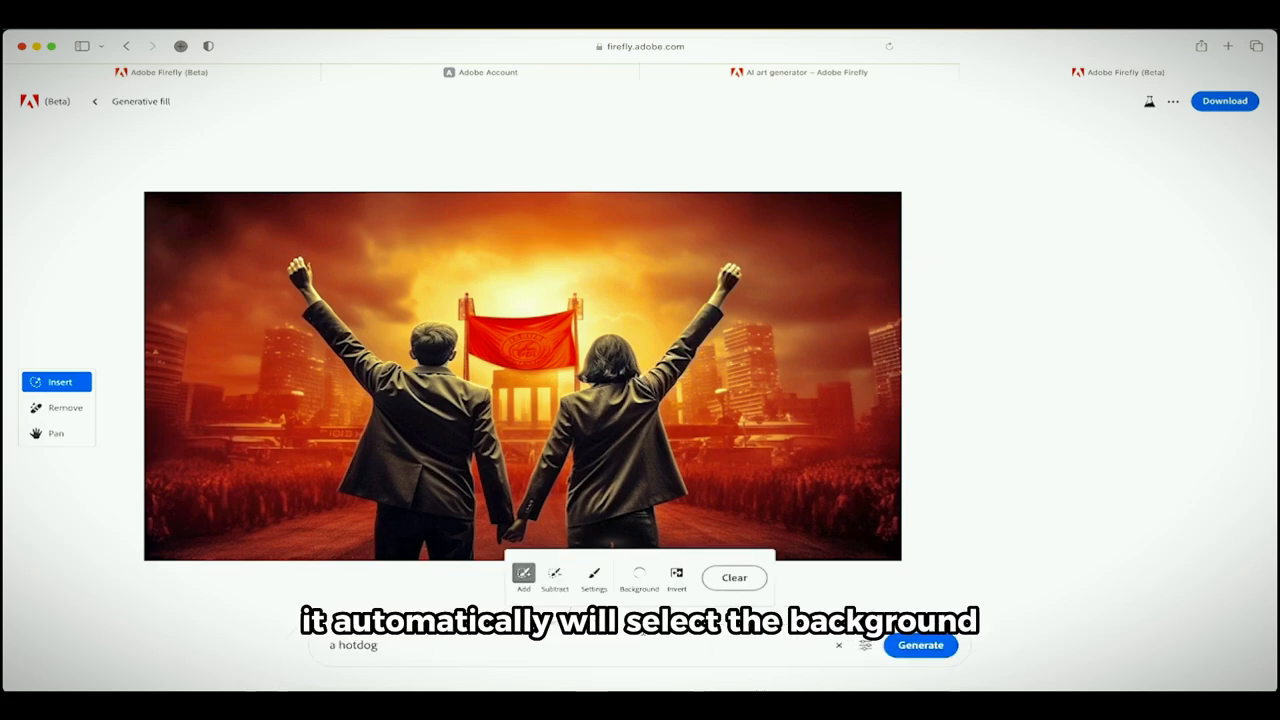
left_click(638, 576)
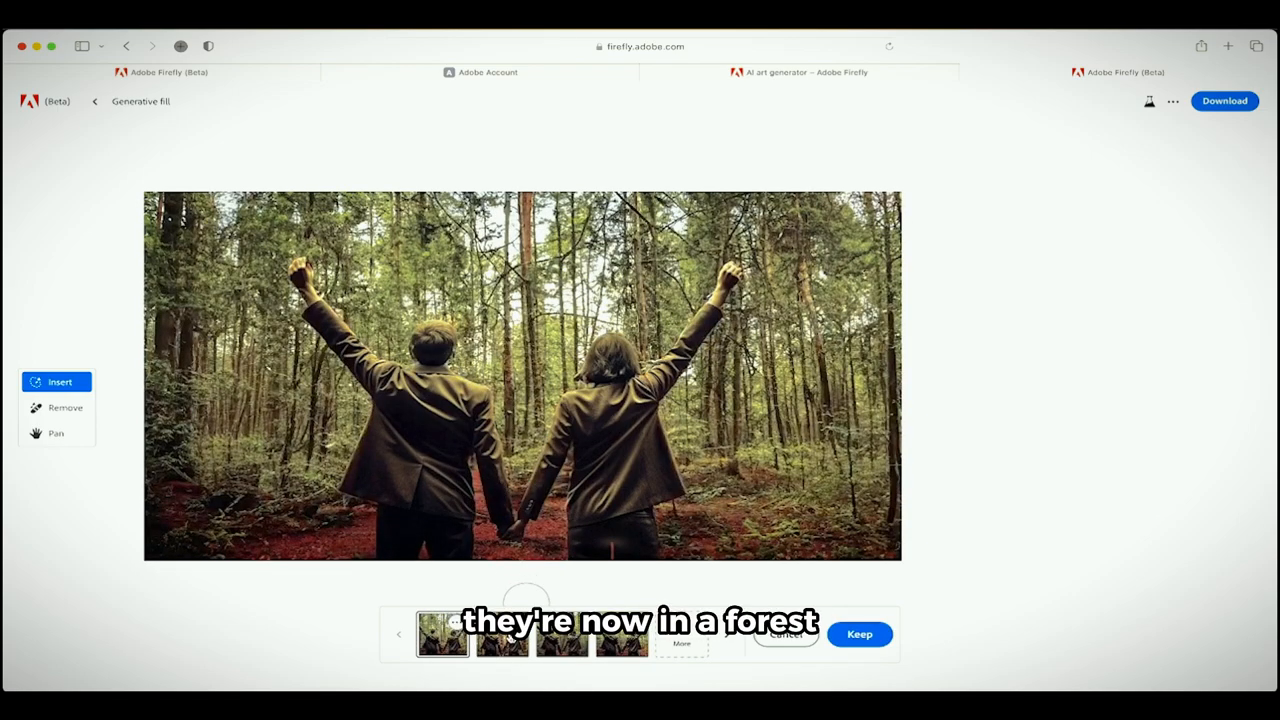
Generate a forest background and compare two of its variations.
left_click(492, 644)
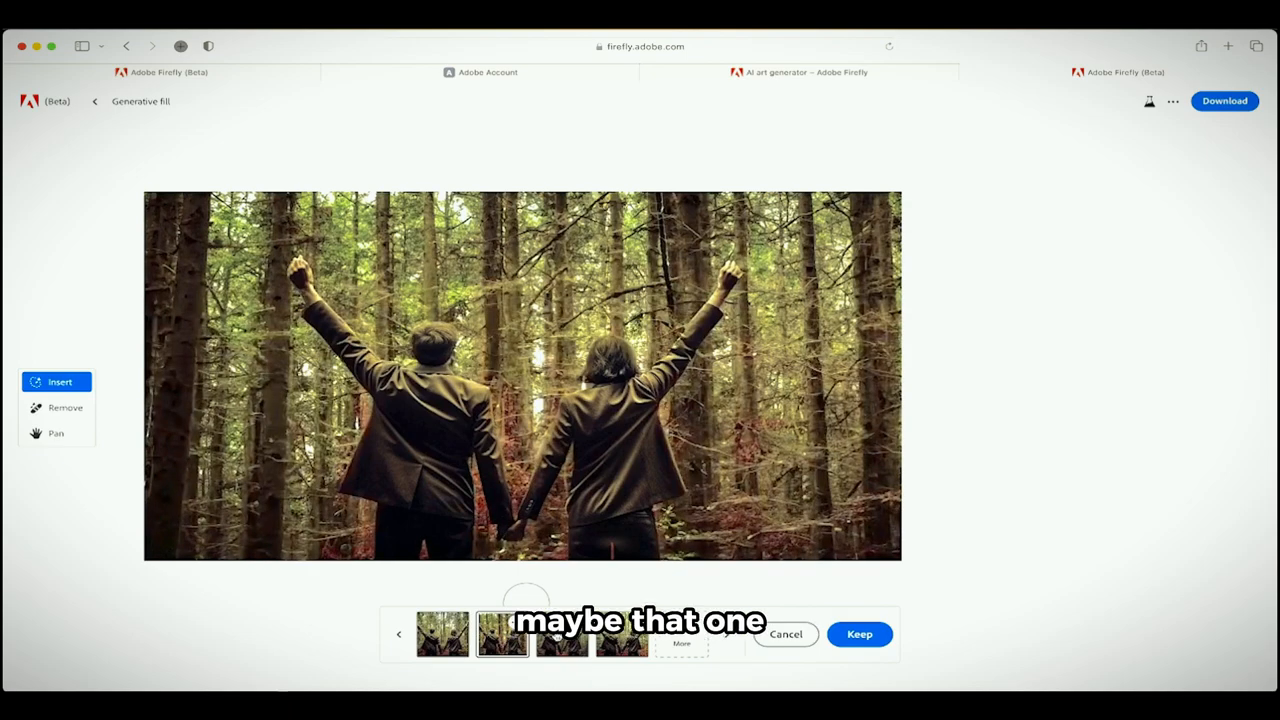
left_click(624, 644)
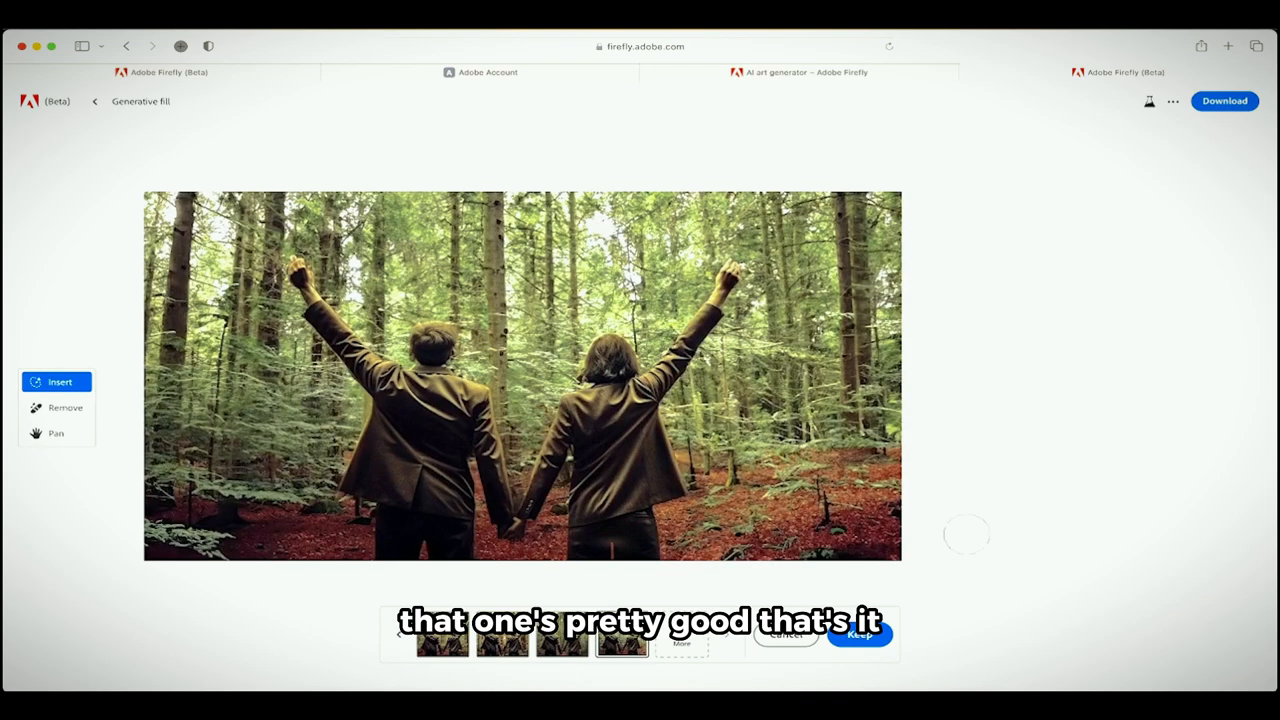